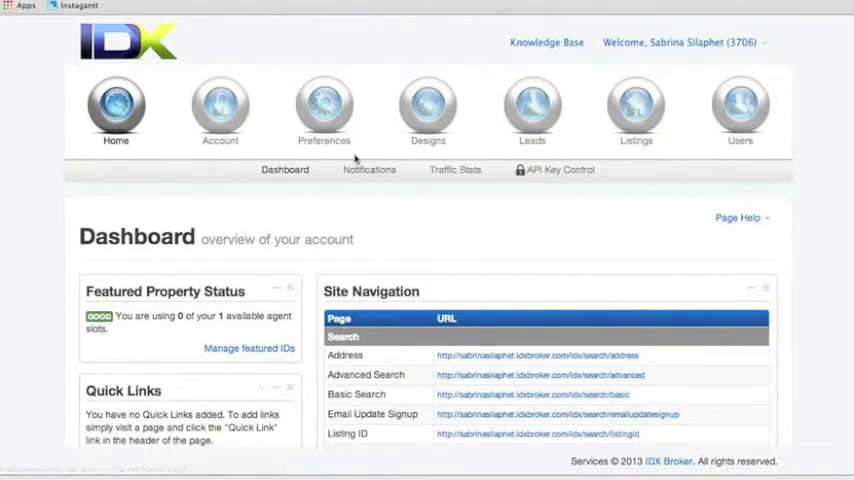
# Show the Saved Links options (Manage, Create) under Preferences after a glance at Designs.
pyautogui.click(324, 110)
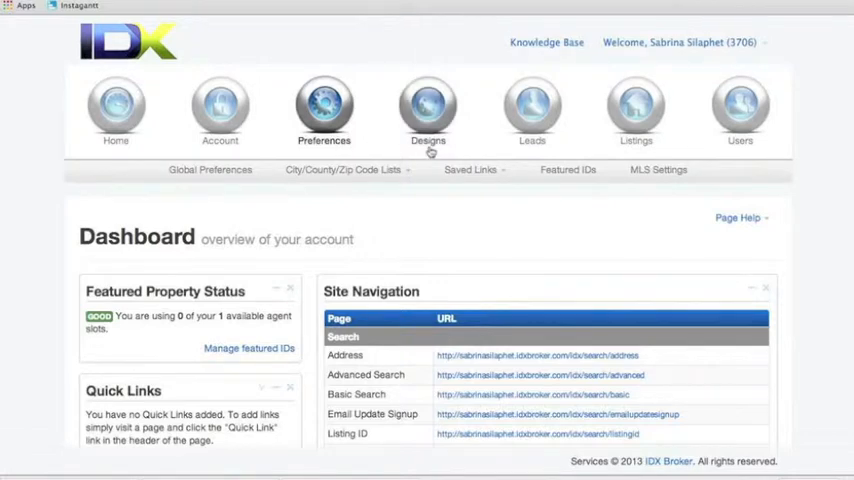
pyautogui.click(428, 112)
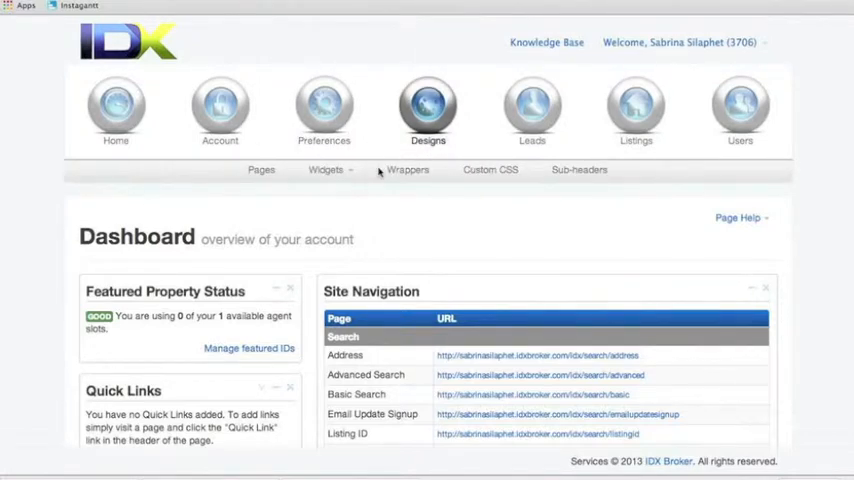
pyautogui.click(323, 110)
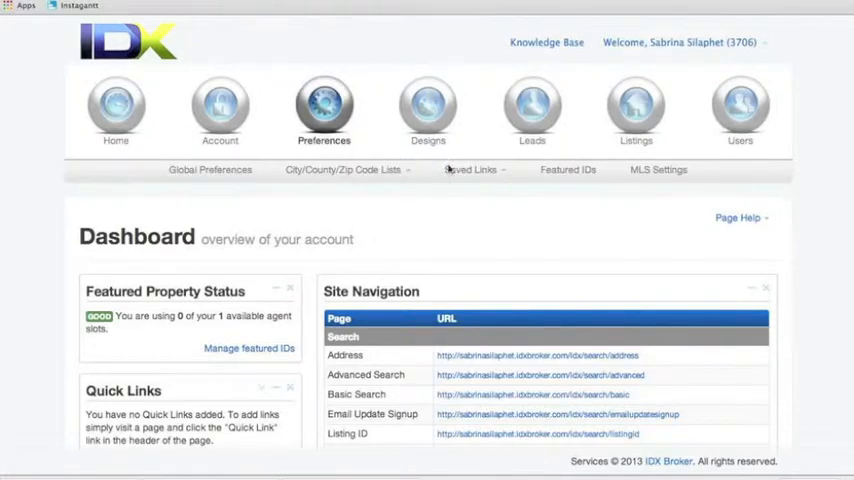
pyautogui.click(471, 169)
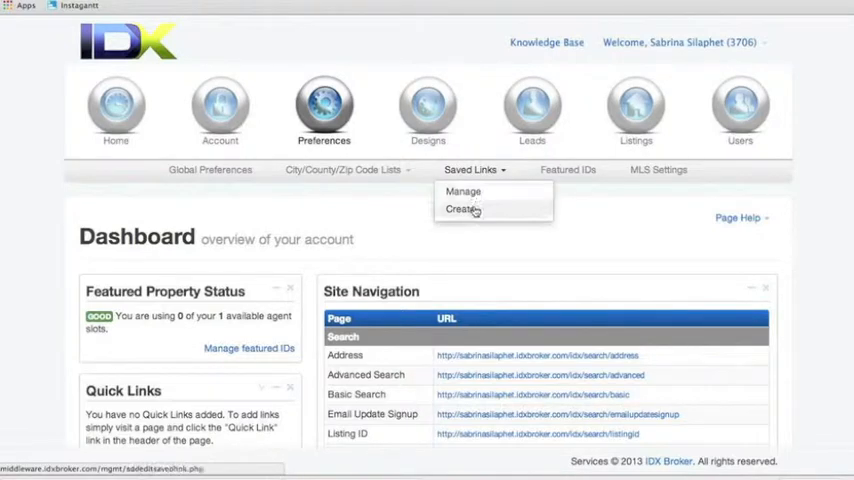
# Create a new saved link using the Polygon > Standard Results search page.
pyautogui.click(460, 209)
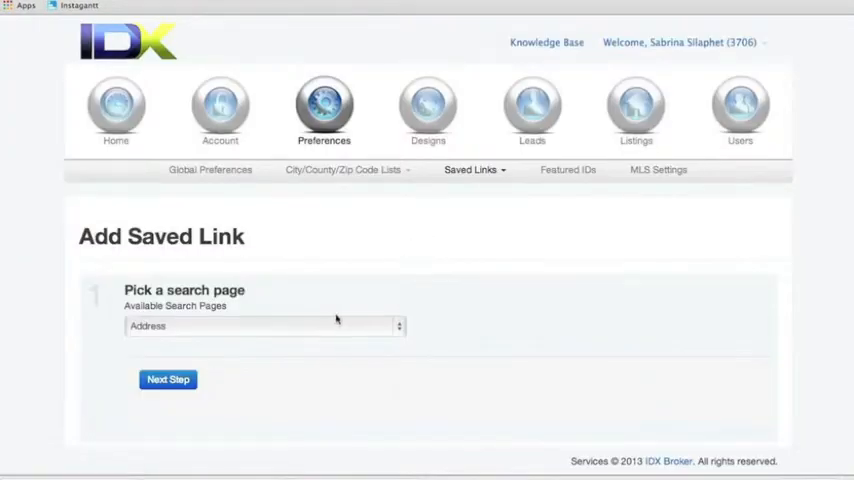
pyautogui.click(264, 325)
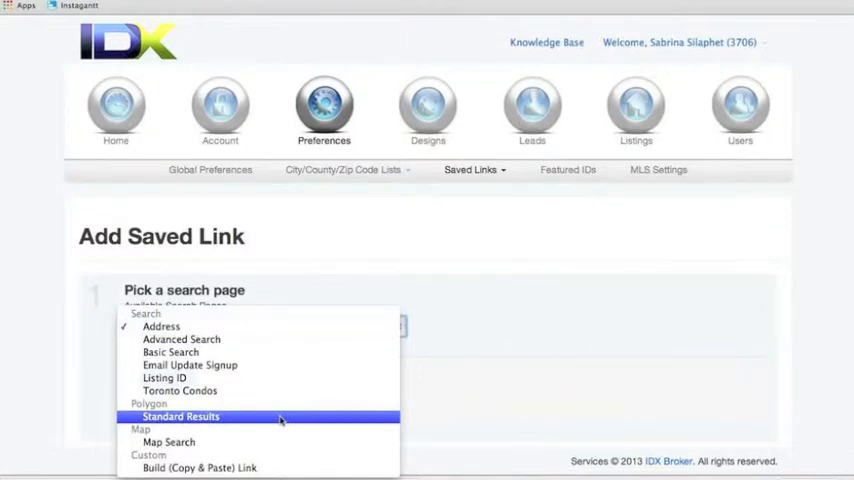
pyautogui.moveTo(275, 419)
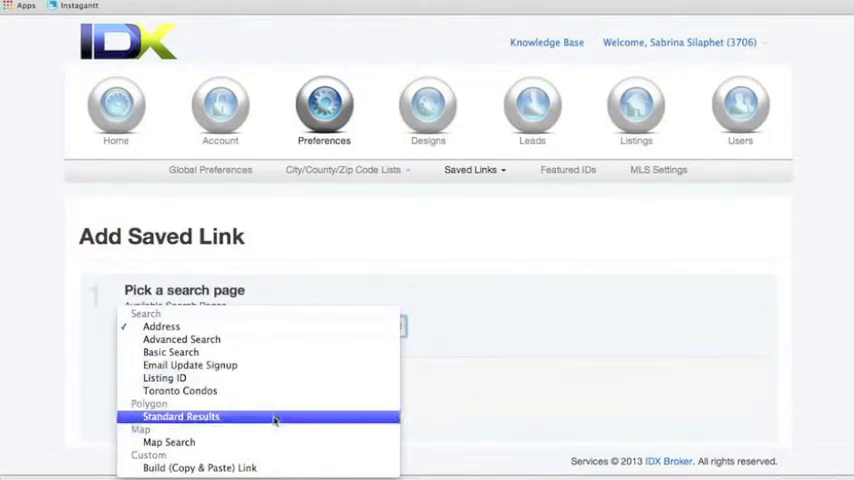
pyautogui.click(181, 416)
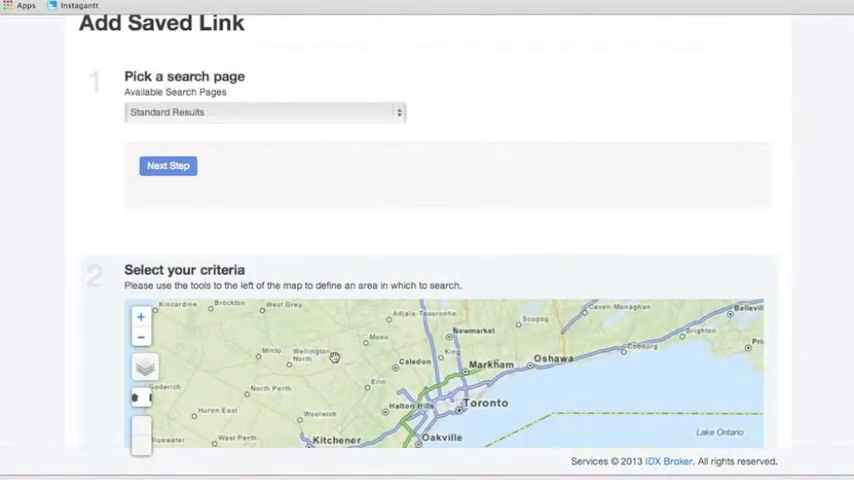
pyautogui.moveTo(244, 435)
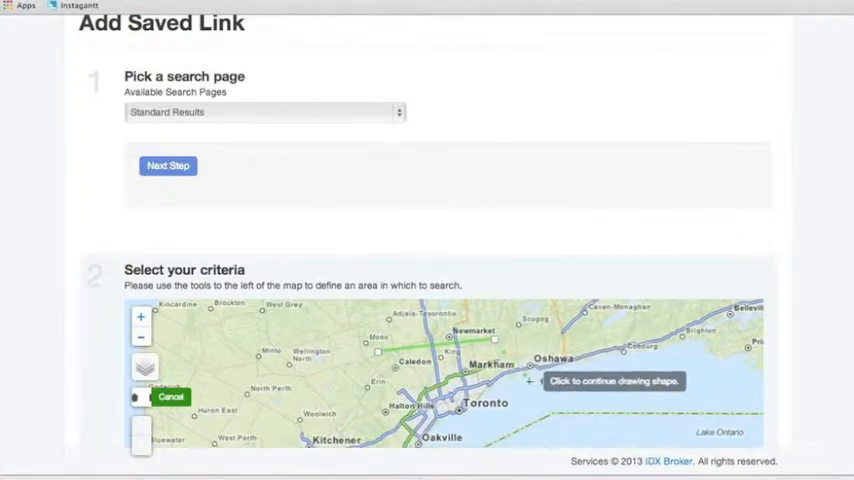
# Draw and close a polygon search area around Toronto on the criteria map.
pyautogui.click(530, 380)
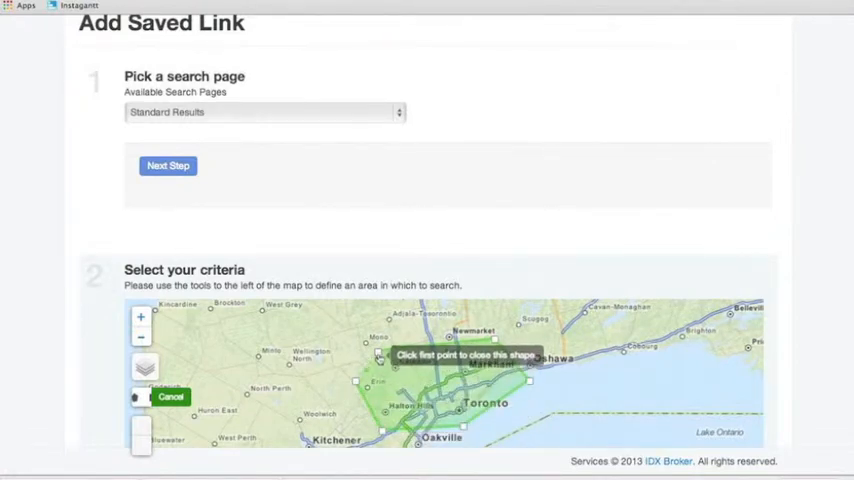
pyautogui.click(378, 357)
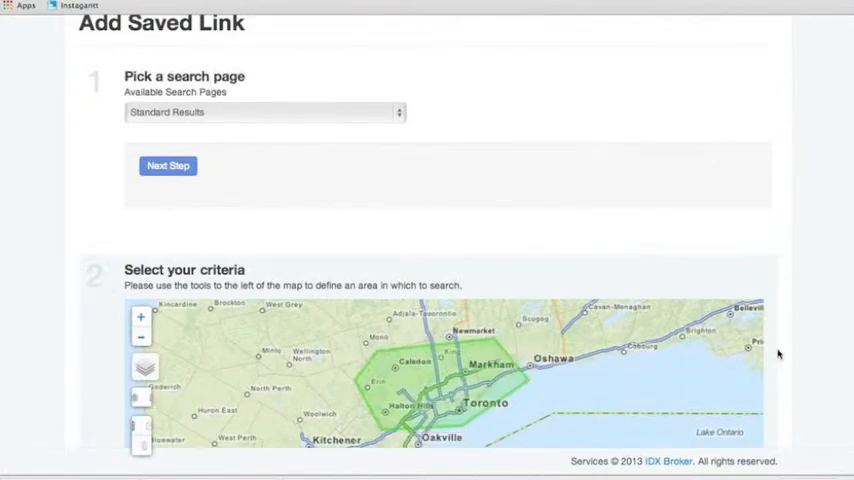
# Set Min Price 500000, keep Residential property type after trying Condo, and continue to the naming step.
pyautogui.scroll(-3)
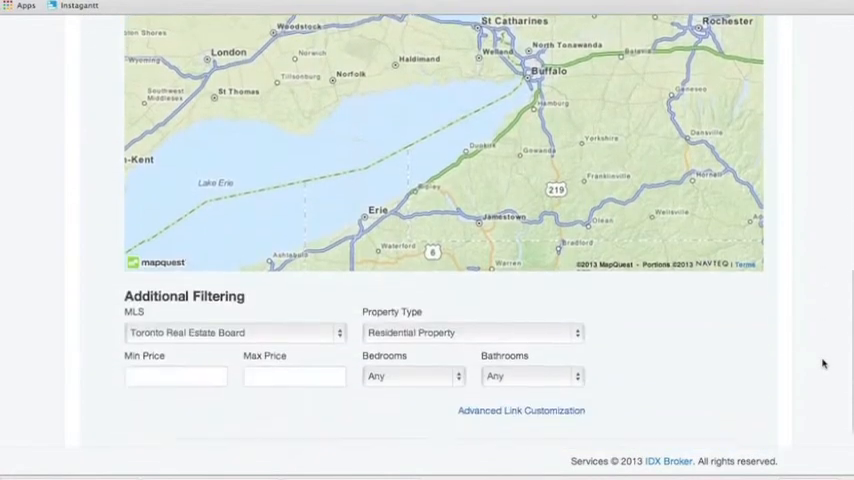
pyautogui.scroll(-3)
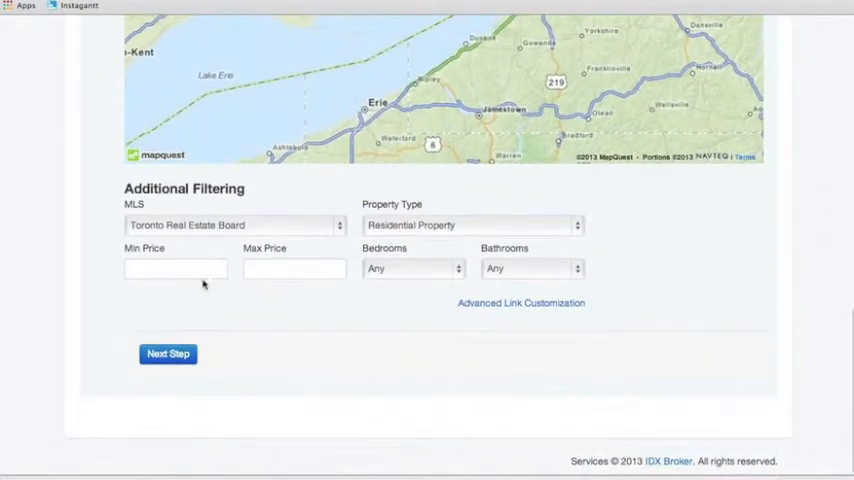
pyautogui.write('500000')
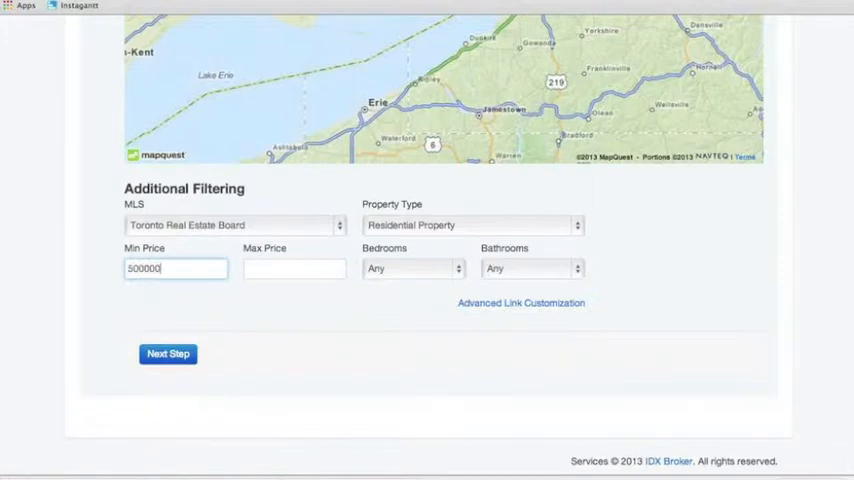
pyautogui.click(294, 268)
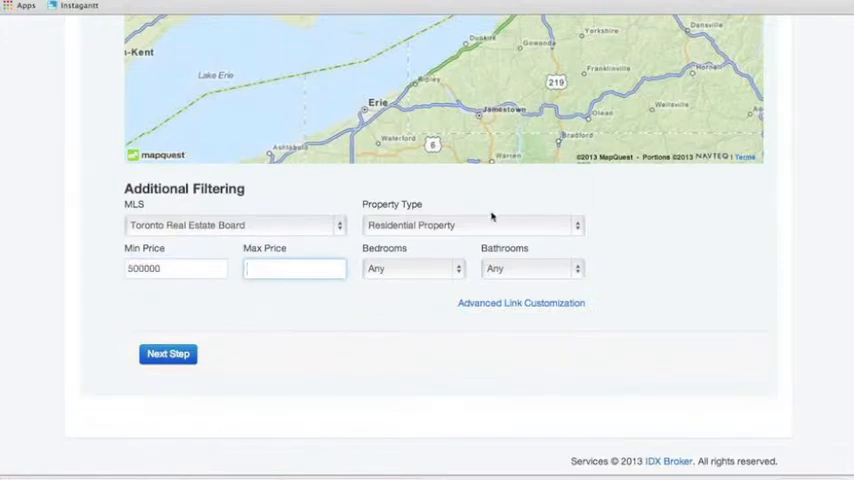
pyautogui.click(470, 225)
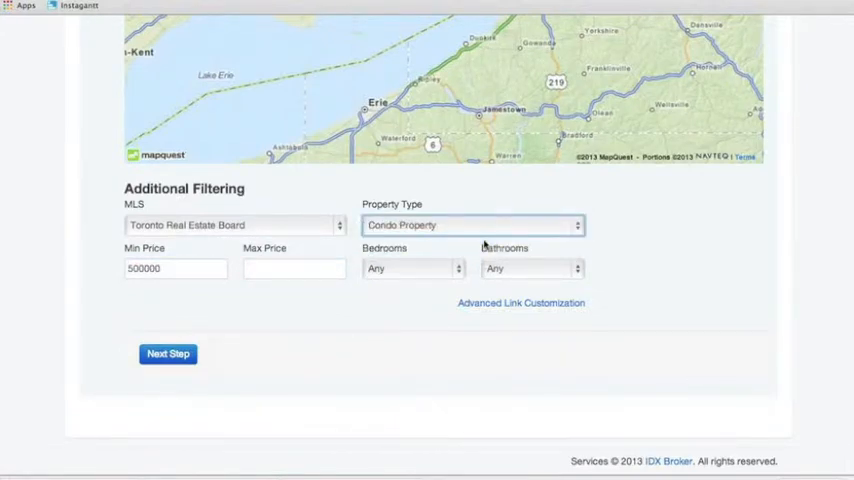
pyautogui.click(473, 224)
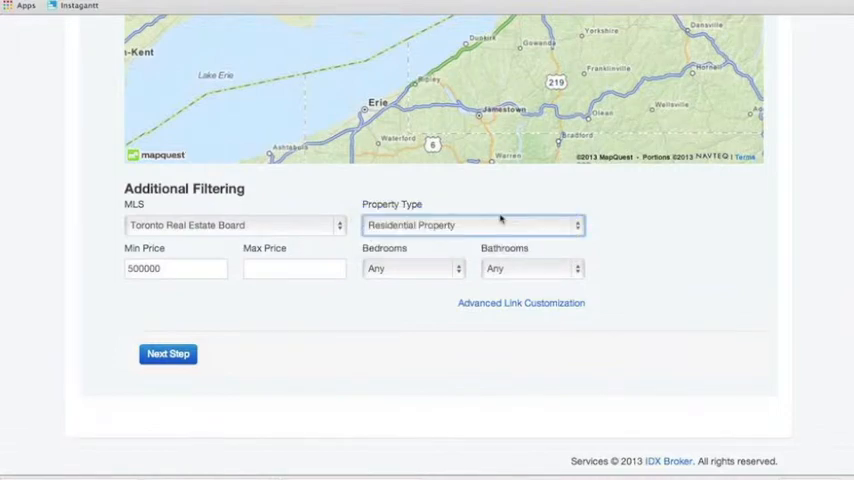
pyautogui.click(168, 353)
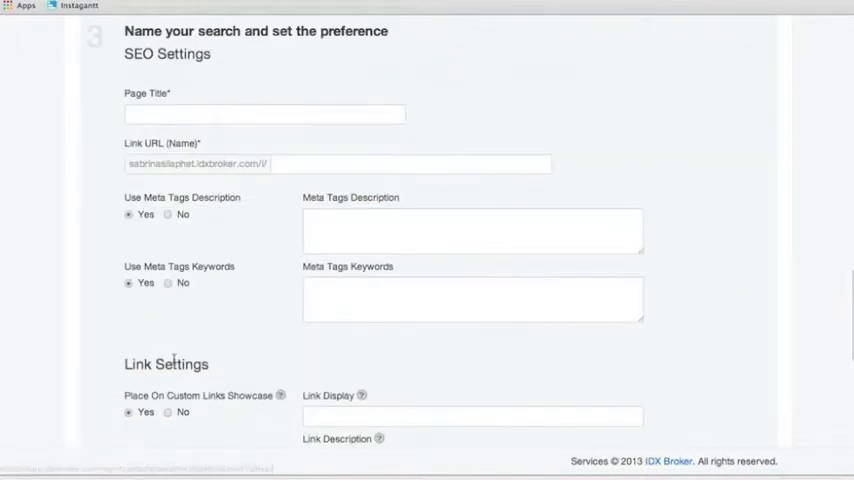
# Enter a page title beginning 'Toronto P', auto-filling the link URL and display text.
pyautogui.click(265, 114)
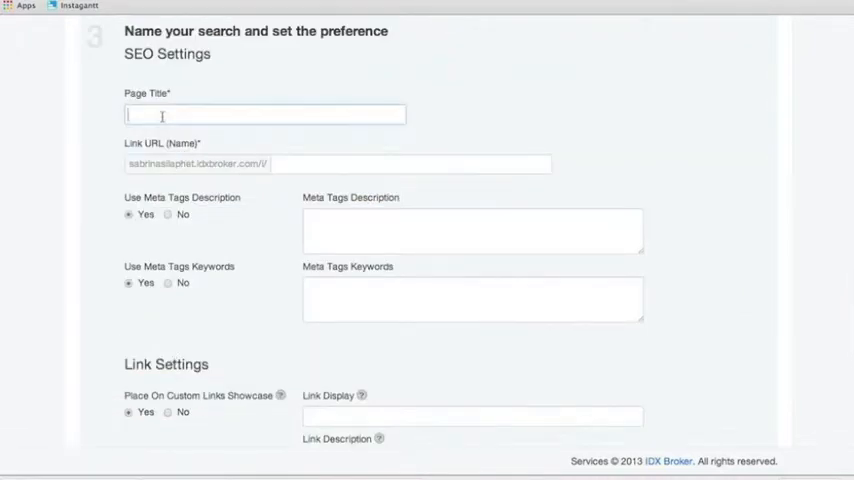
pyautogui.write('Torontn')
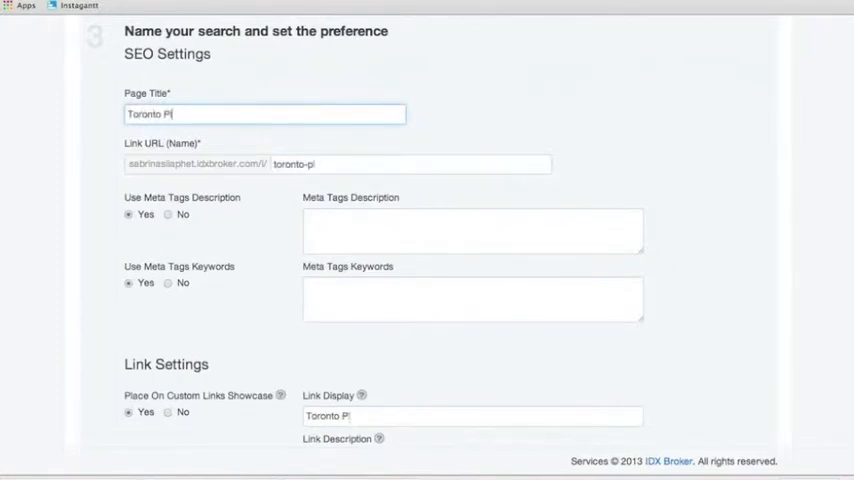
pyautogui.write('oly')
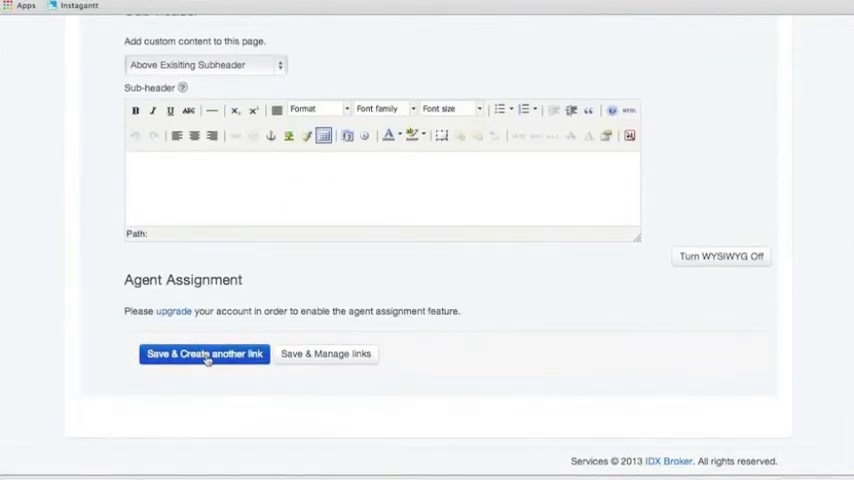
pyautogui.moveTo(330, 357)
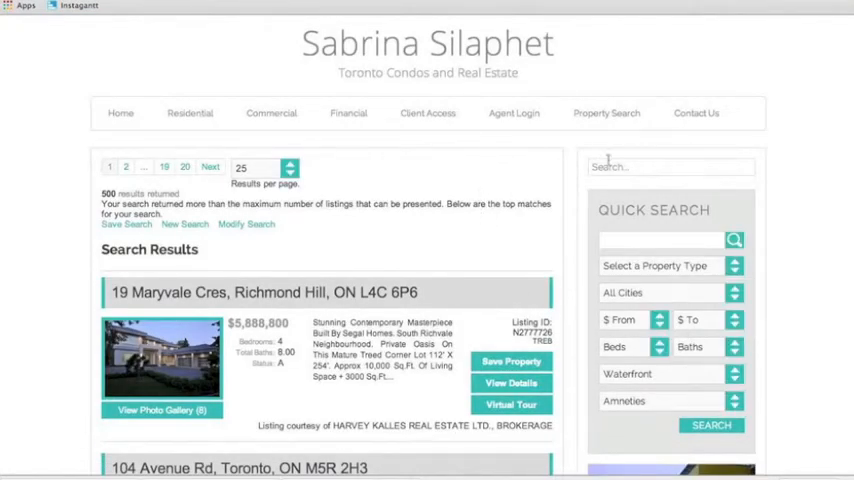
pyautogui.scroll(-3)
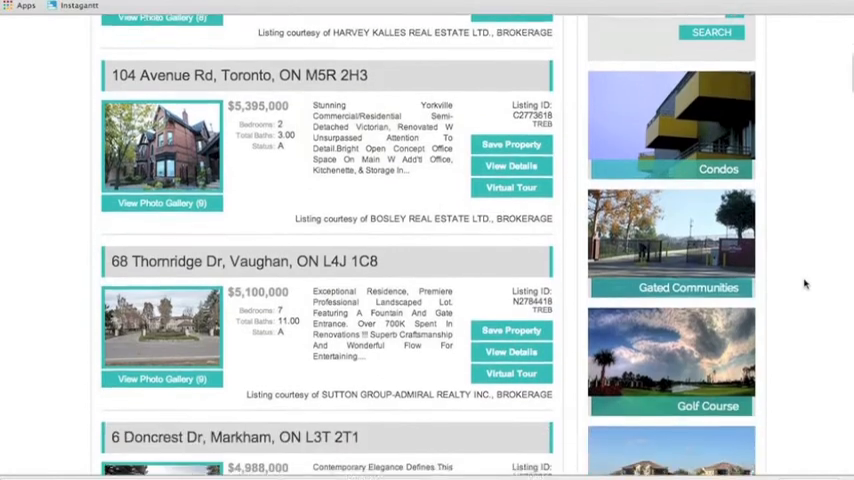
pyautogui.scroll(3)
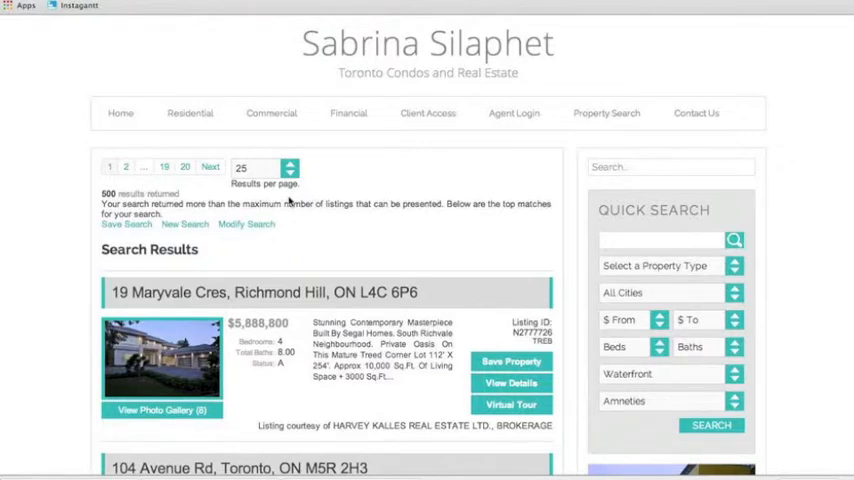
pyautogui.scroll(-3)
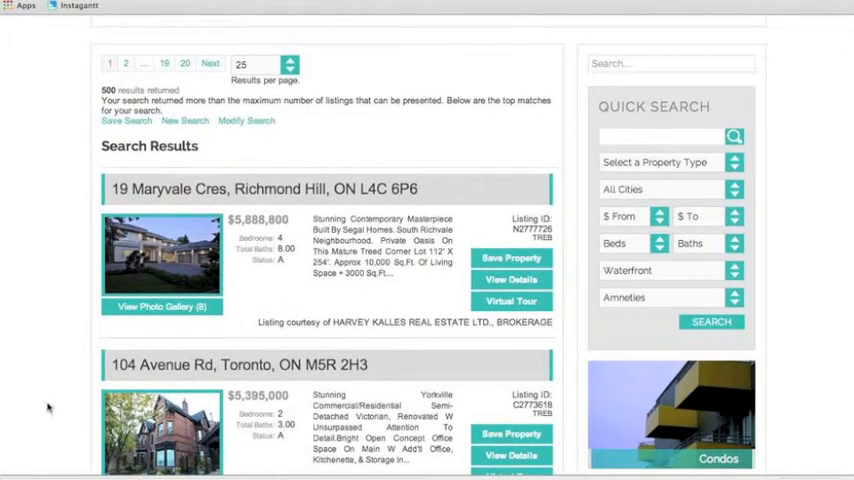
pyautogui.moveTo(95, 290)
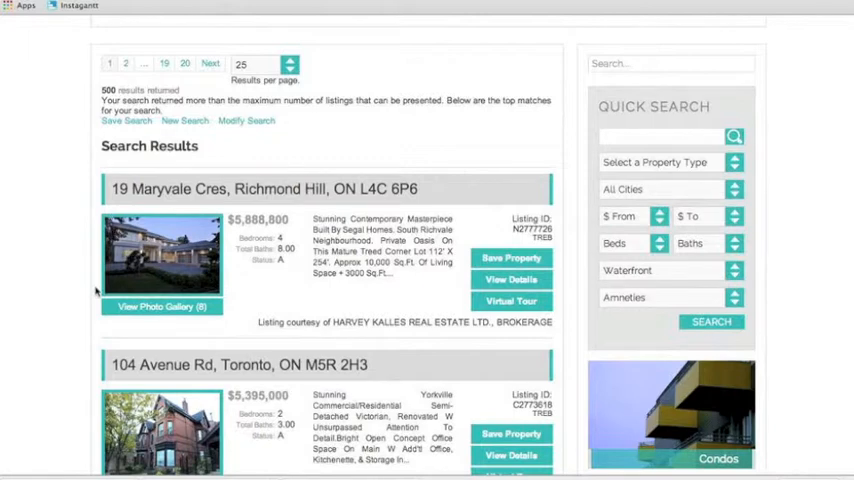